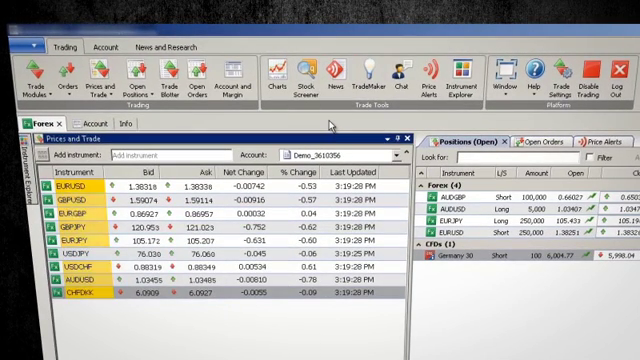
Detach the Prices and Trade module into its own floating window.
left_click(332, 82)
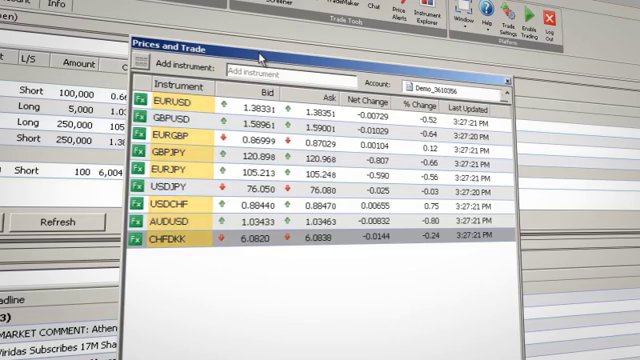
Dock the floating Prices and Trade window back into the workspace via its Panel option.
right_click(260, 56)
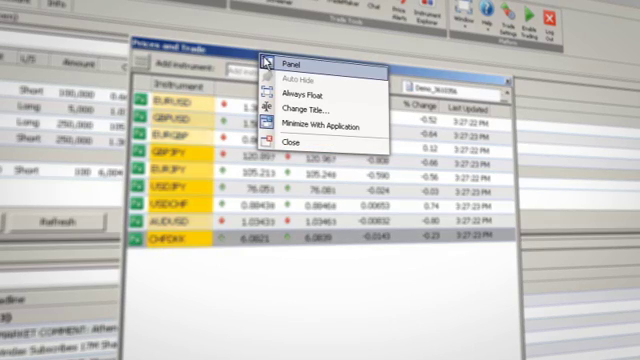
mouse_move(304, 130)
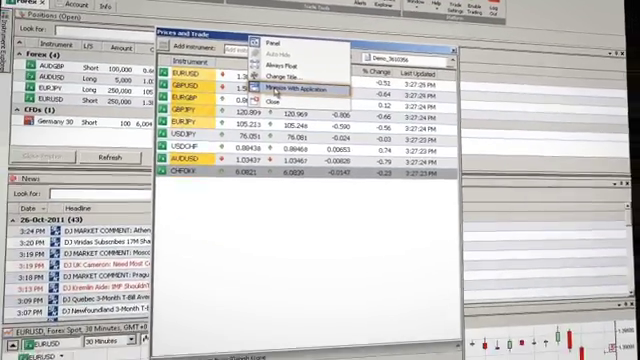
left_click(288, 88)
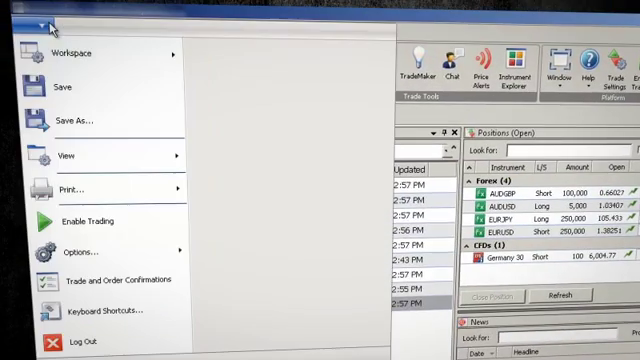
mouse_move(84, 52)
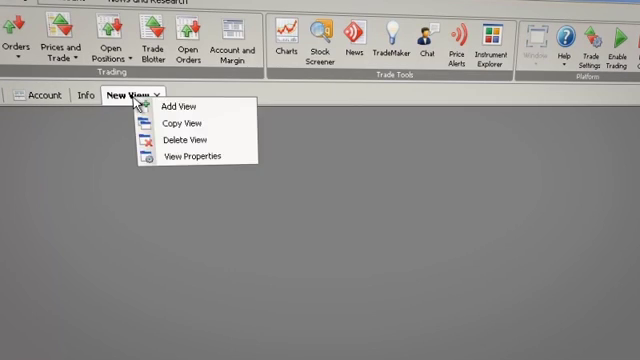
Rename the new view to 'Prices and Trade' through its View Properties.
left_click(196, 156)
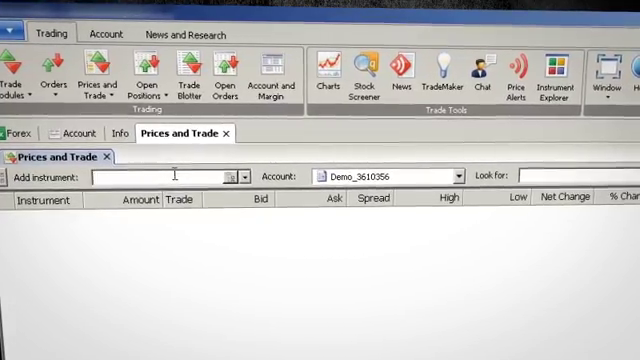
Add EURUSD - Euro/US Dollar to the Prices and Trade watchlist.
type("EURUSD")
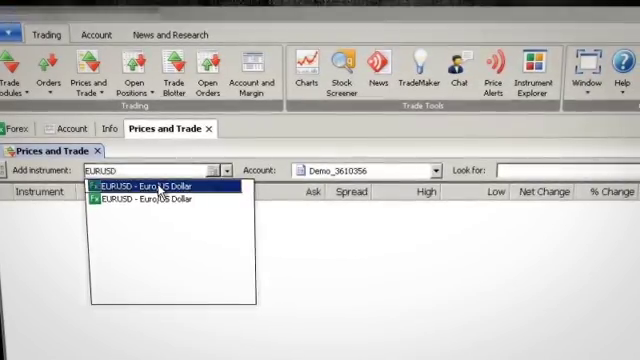
left_click(150, 188)
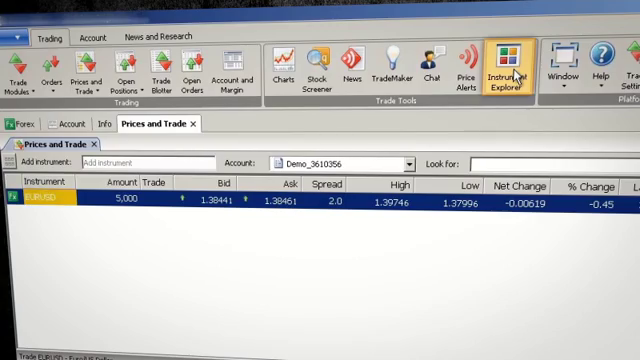
Add AUDCAD and further Major-list pairs to the watchlist from the Instrument Explorer.
left_click(508, 64)
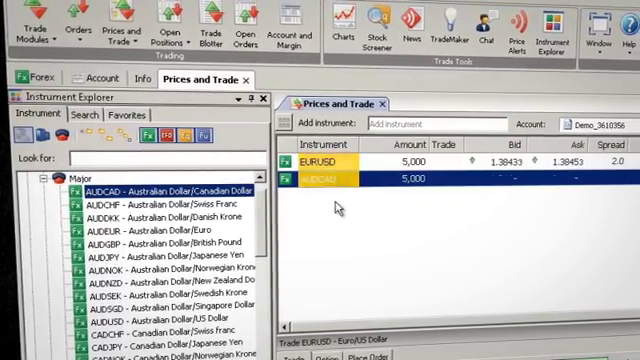
left_click(160, 190)
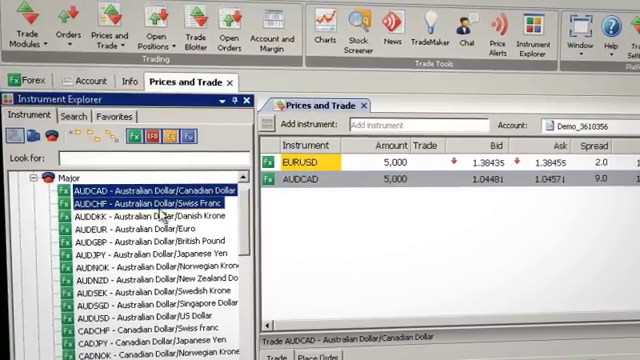
double_click(130, 214)
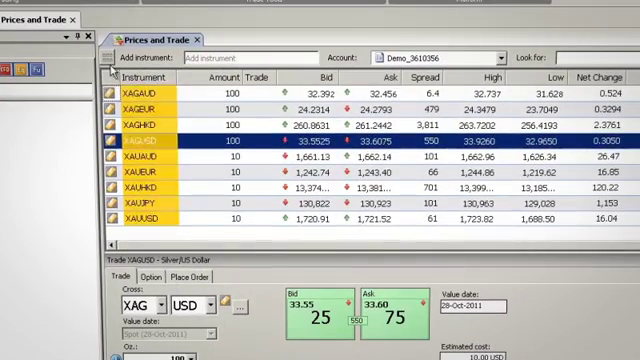
Switch the Prices and Trade list to Trade Board tile mode.
left_click(108, 58)
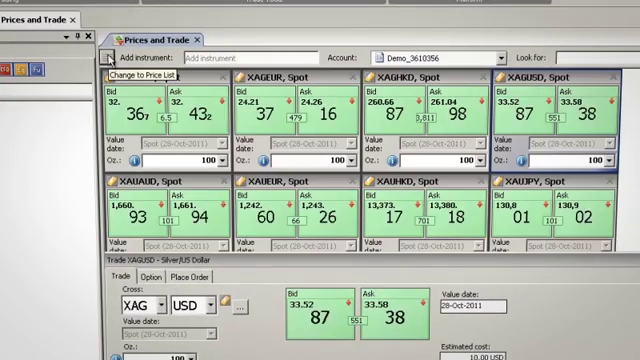